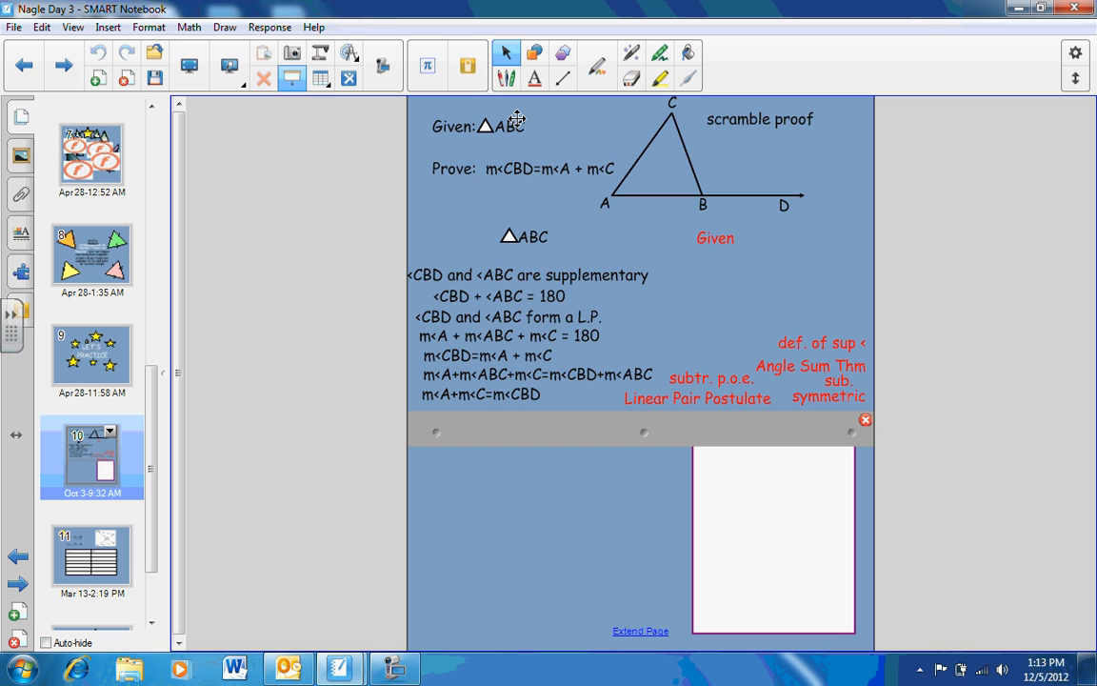
mouse_move(533, 80)
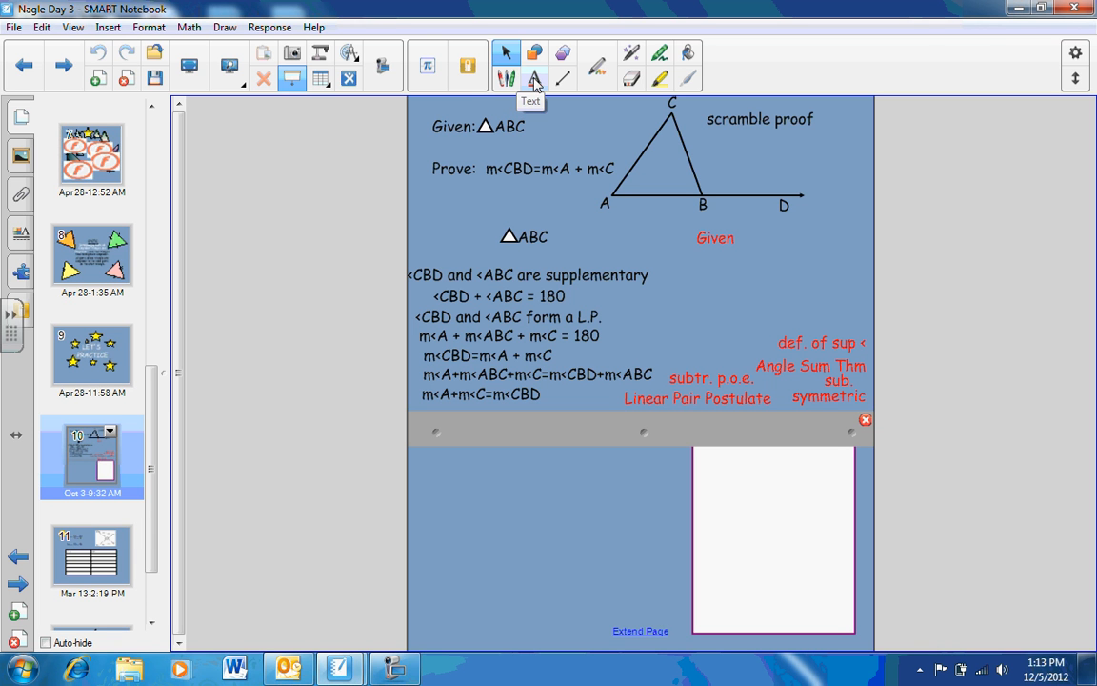
Step: Add a text box reading 'm<B' in the blank area below the proof
click(534, 80)
text(m<B)
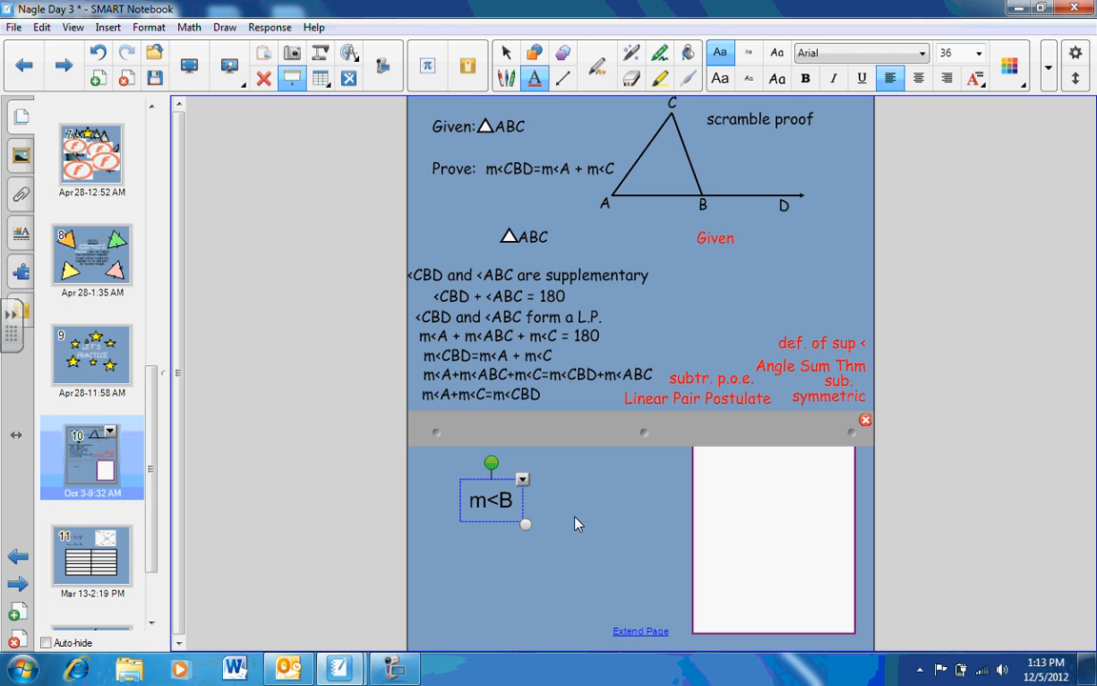
mouse_move(427, 65)
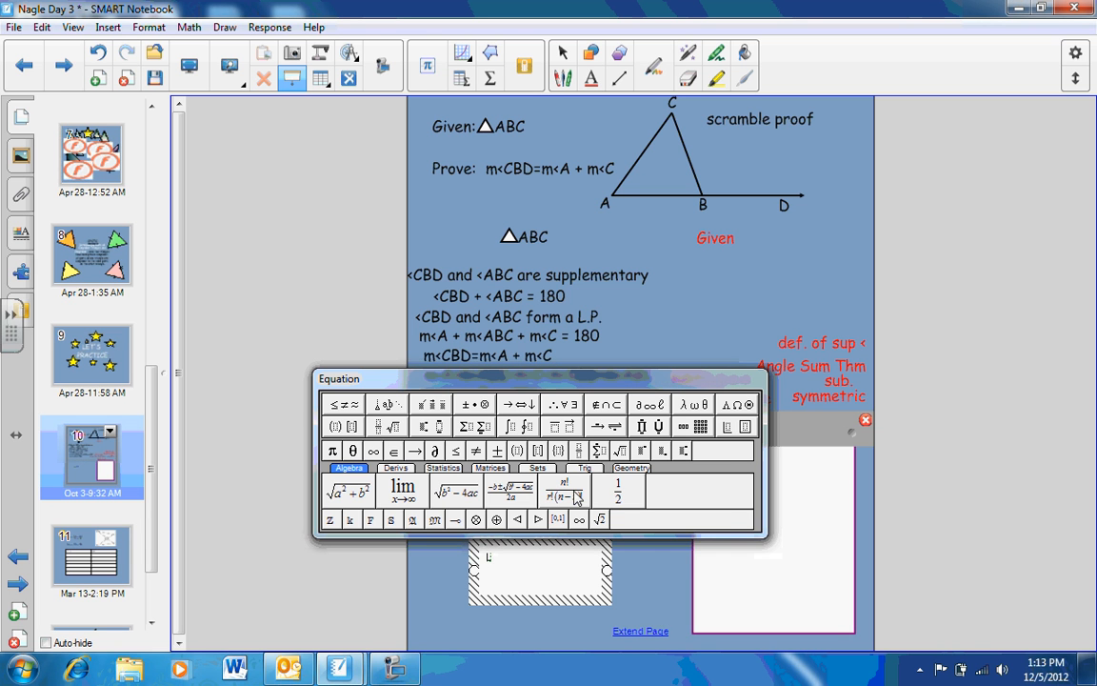
Step: Insert the angle symbol with B in the equation editor and place two ∠B labels beside m<B
click(693, 404)
text(∠B)
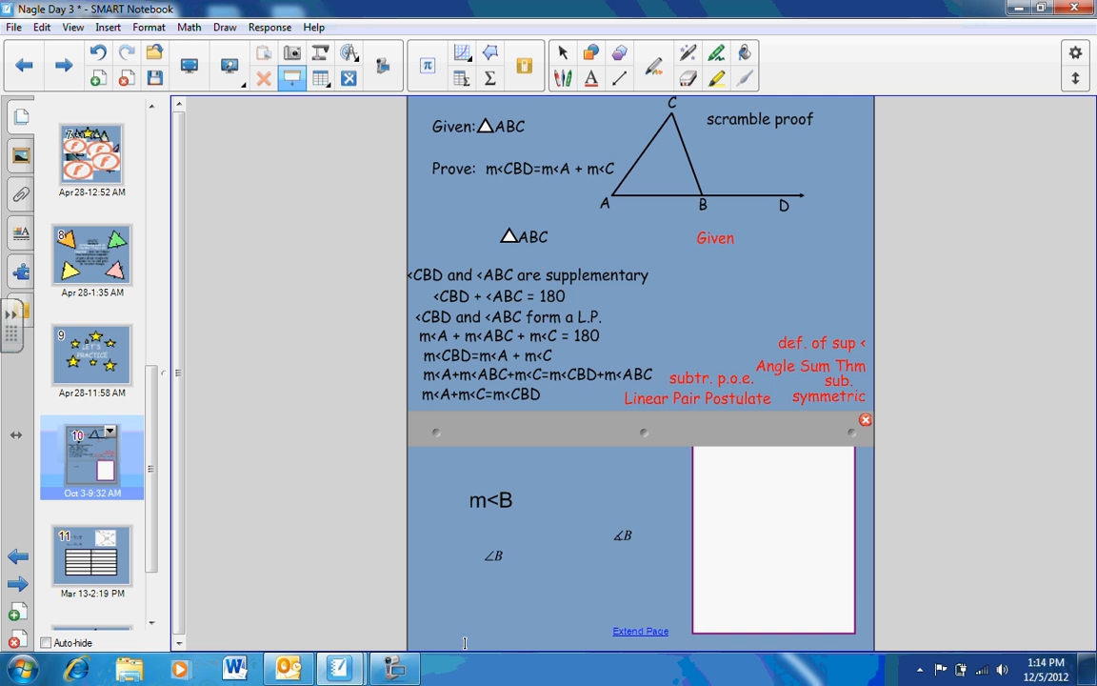
click(394, 667)
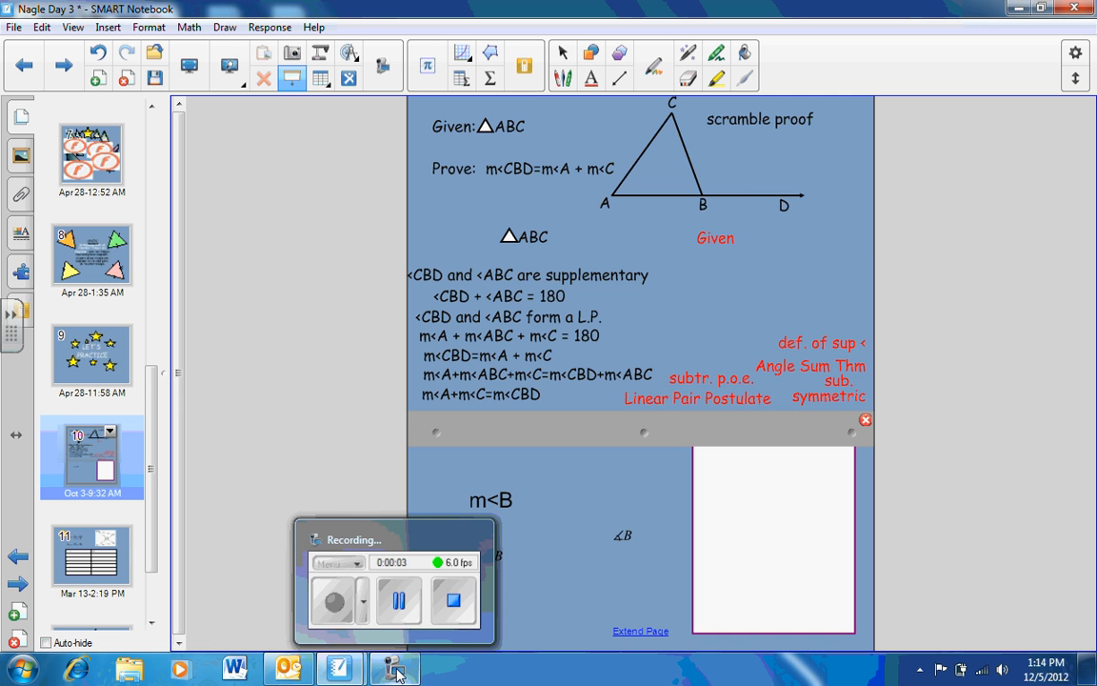